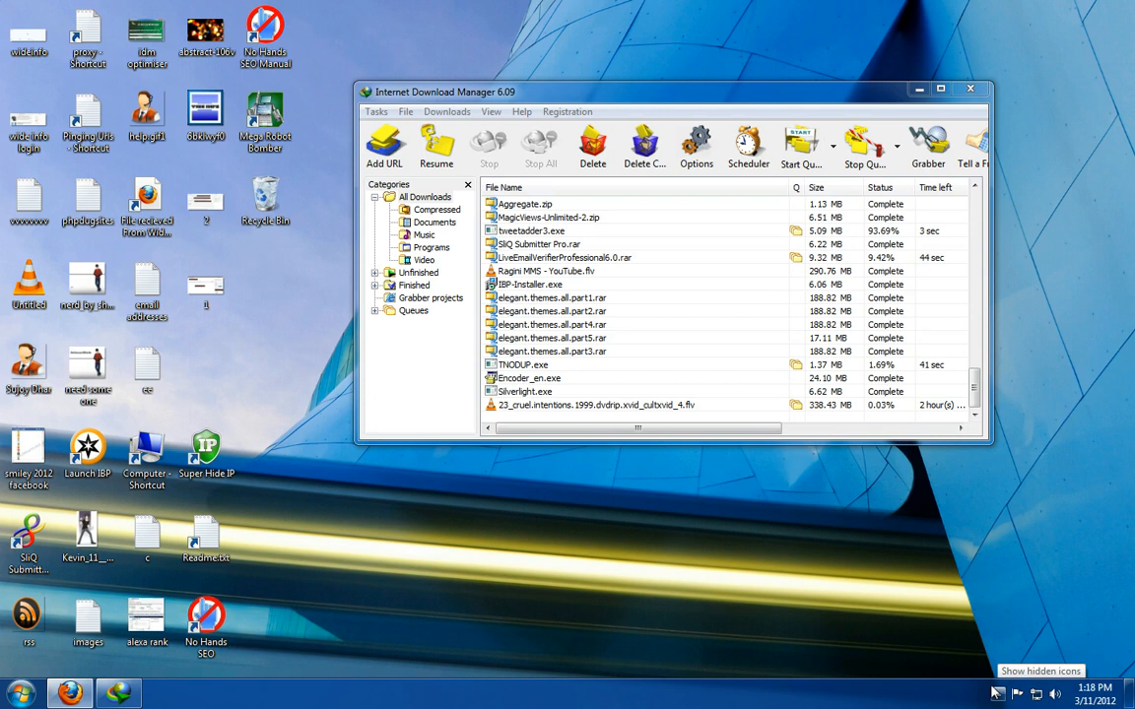
{"action": "mouse_move", "coordinate": [870, 592]}
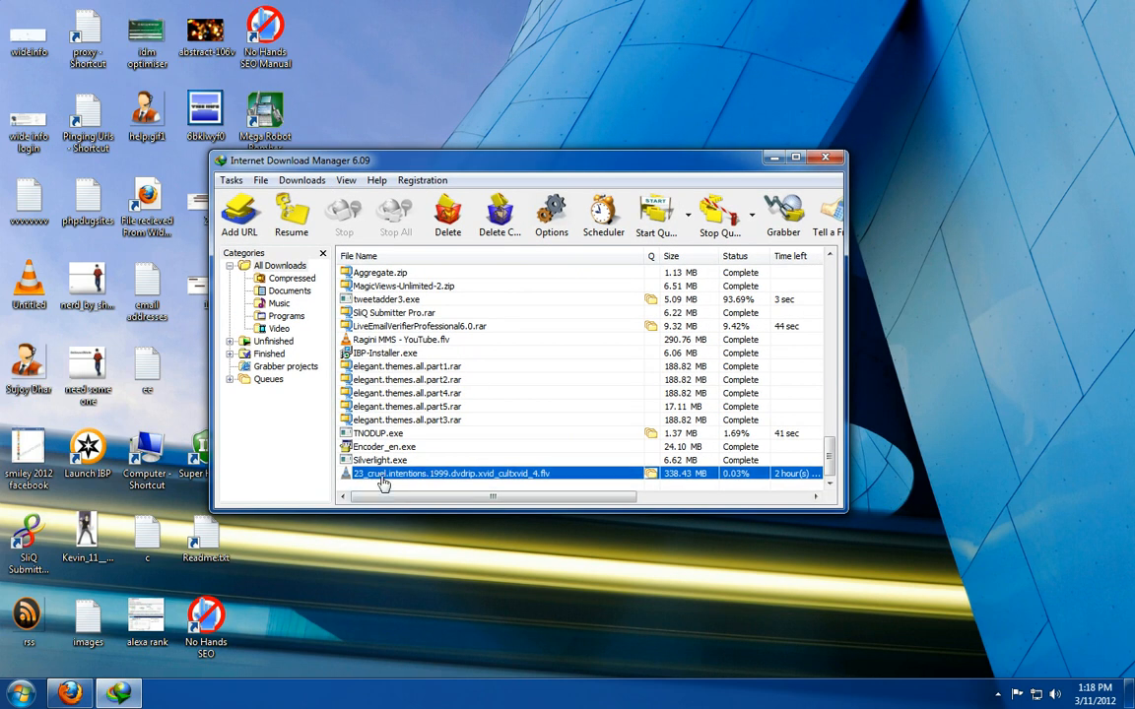
- Continue as a free user on the cruel.intentions PutLocker page and start the video playing
{"action": "double_click", "coordinate": [451, 474]}
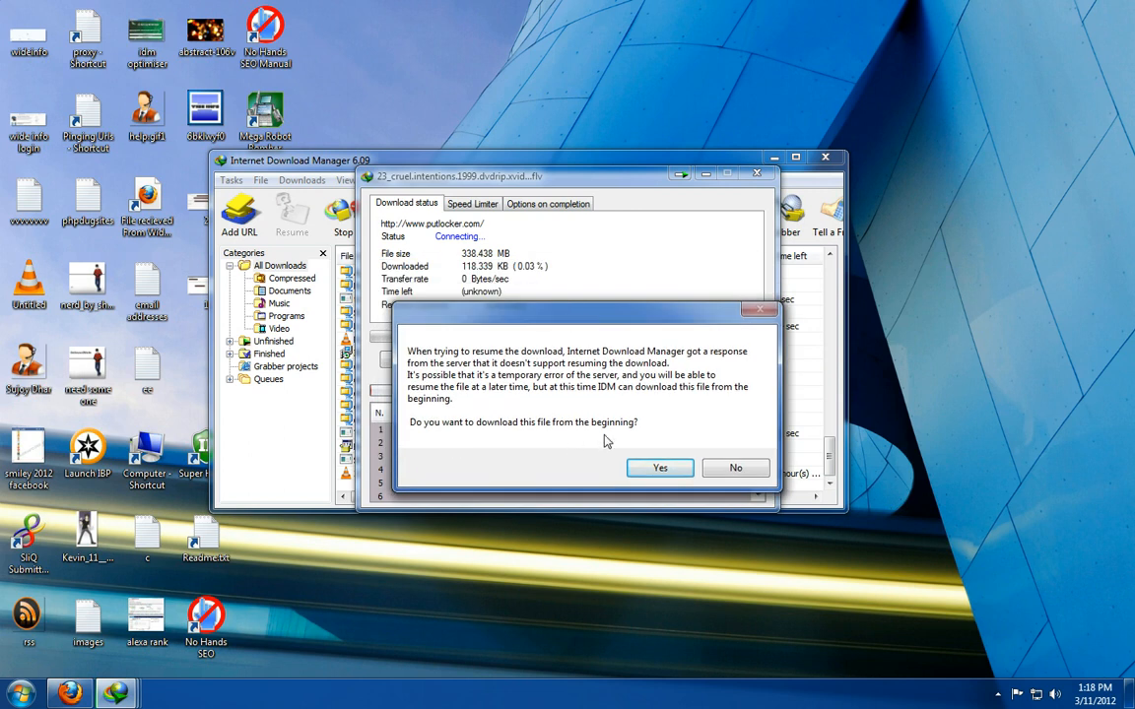
{"action": "mouse_move", "coordinate": [616, 433]}
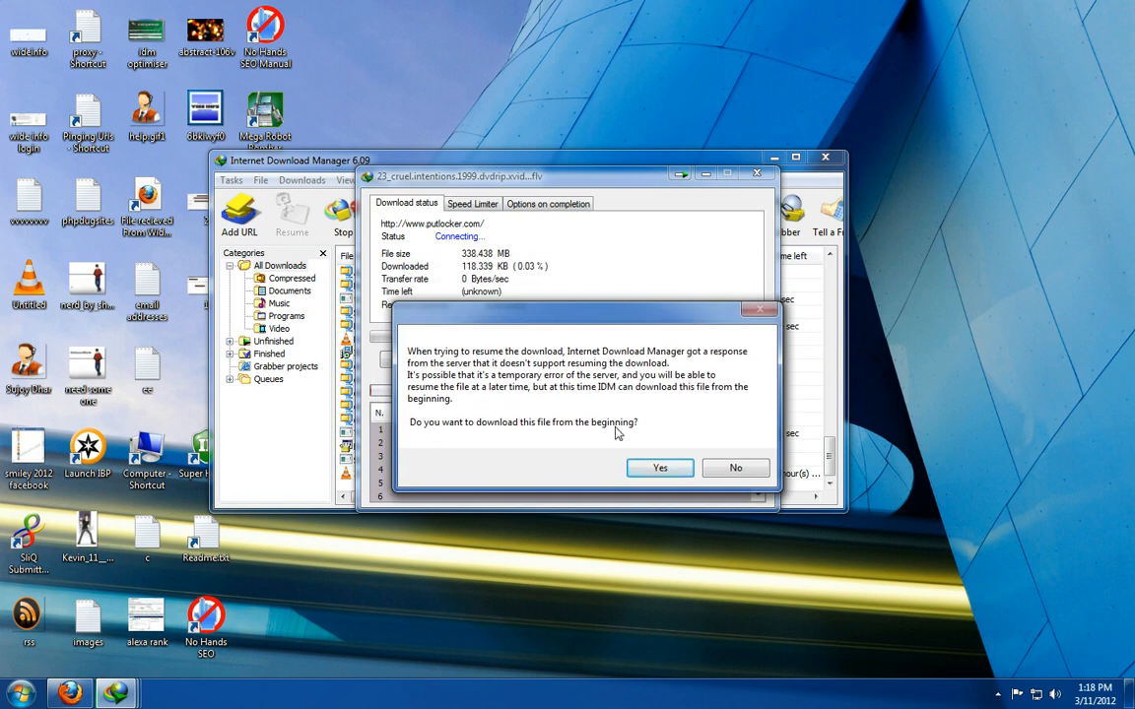
{"action": "mouse_move", "coordinate": [460, 279]}
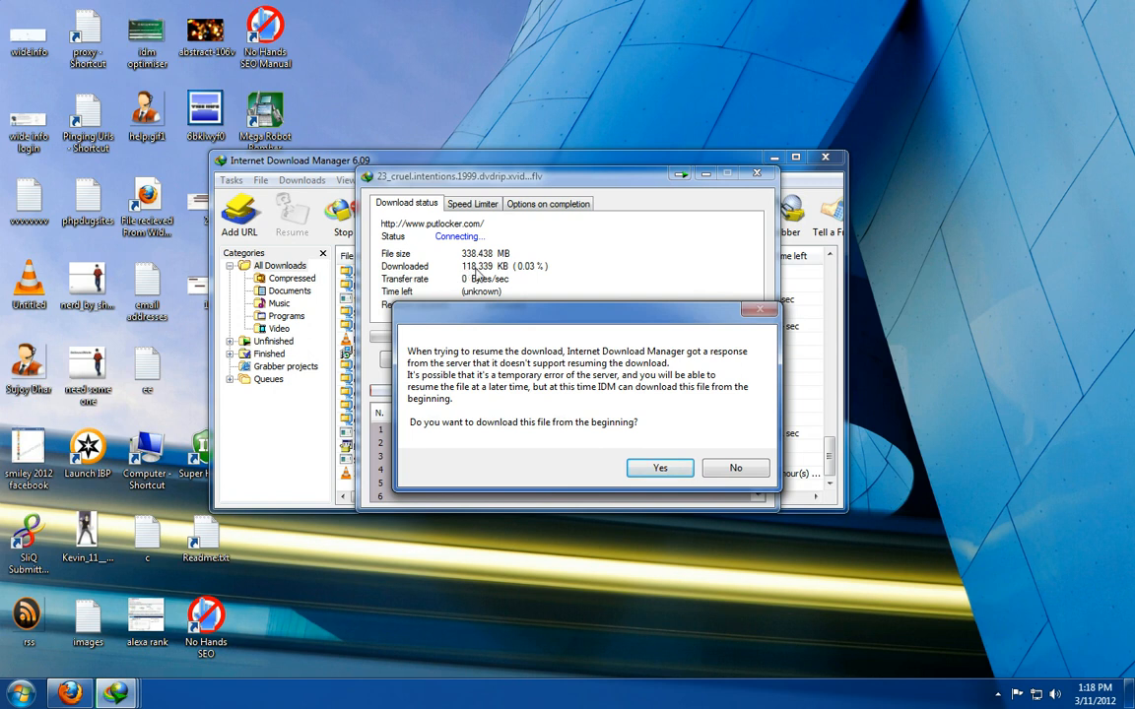
{"action": "mouse_move", "coordinate": [523, 279]}
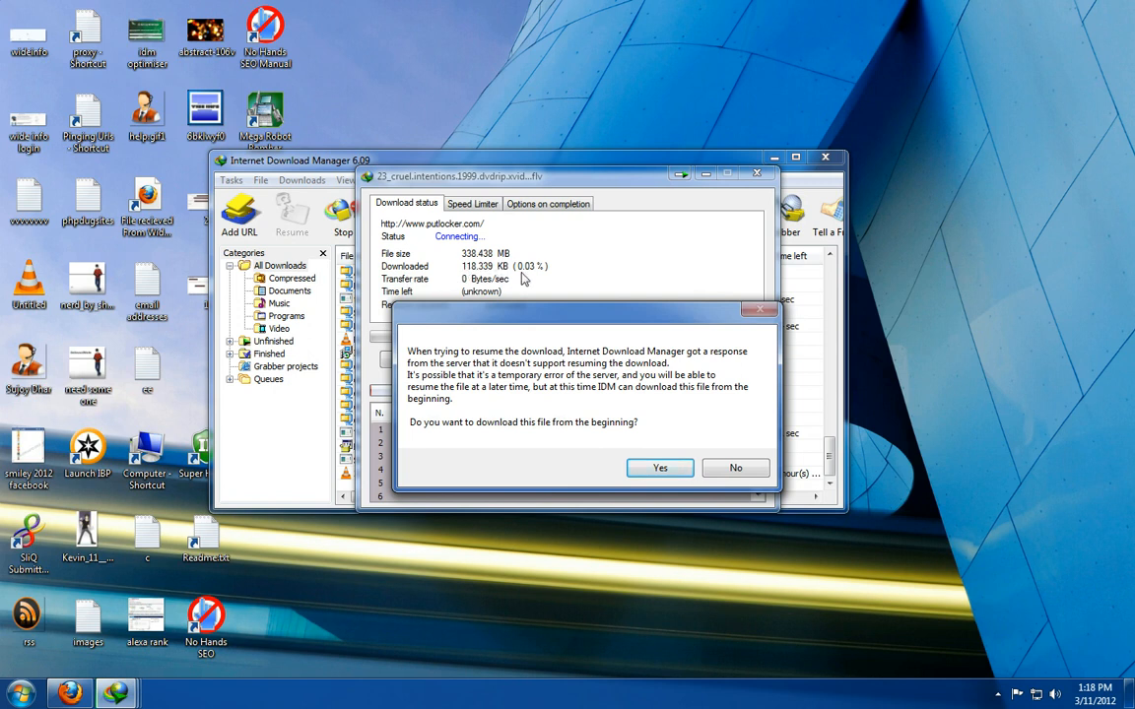
{"action": "mouse_move", "coordinate": [474, 456]}
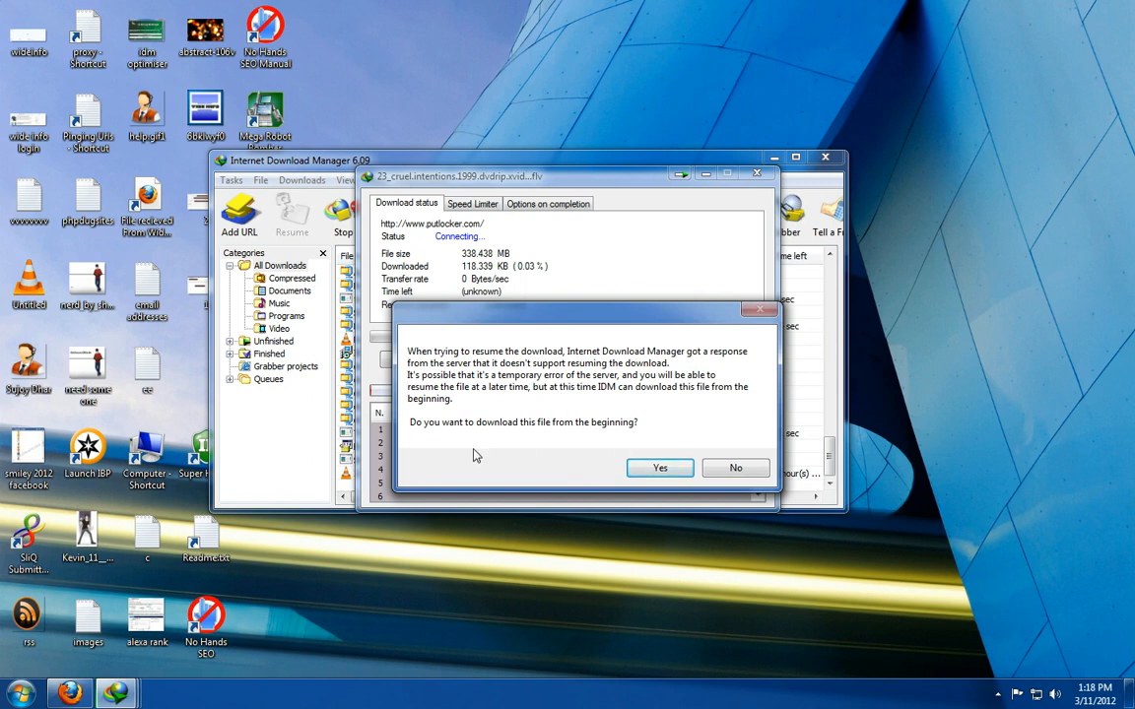
{"action": "mouse_move", "coordinate": [734, 467]}
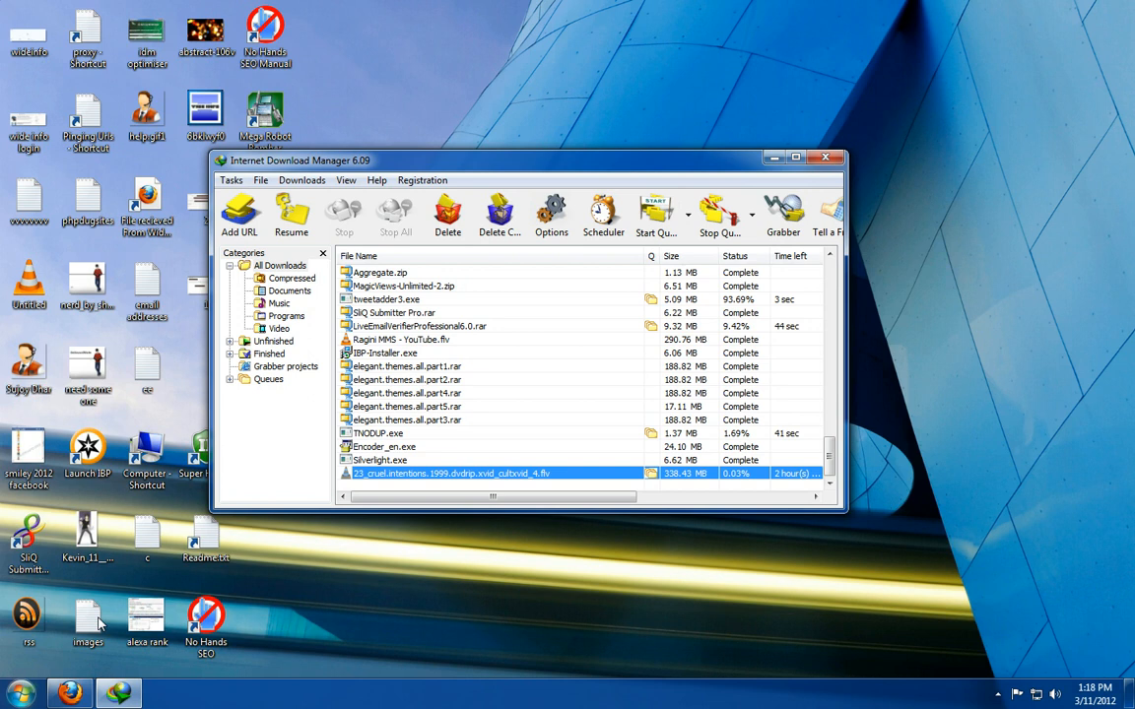
{"action": "mouse_move", "coordinate": [108, 667]}
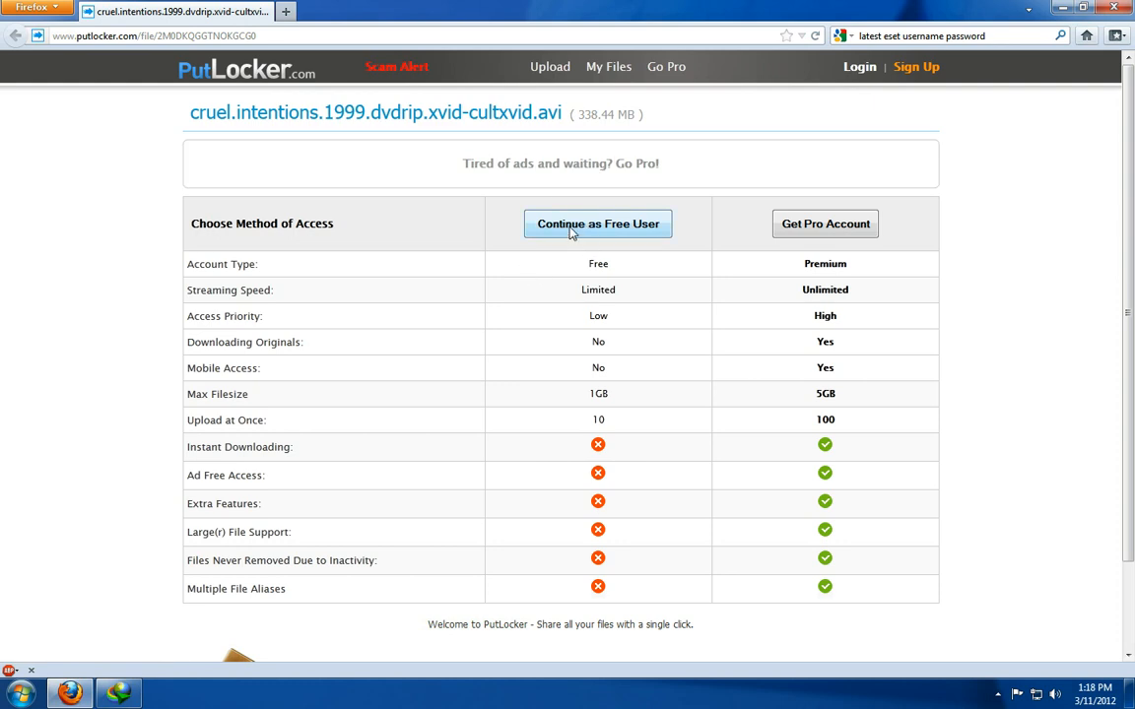
{"action": "left_click", "coordinate": [597, 223]}
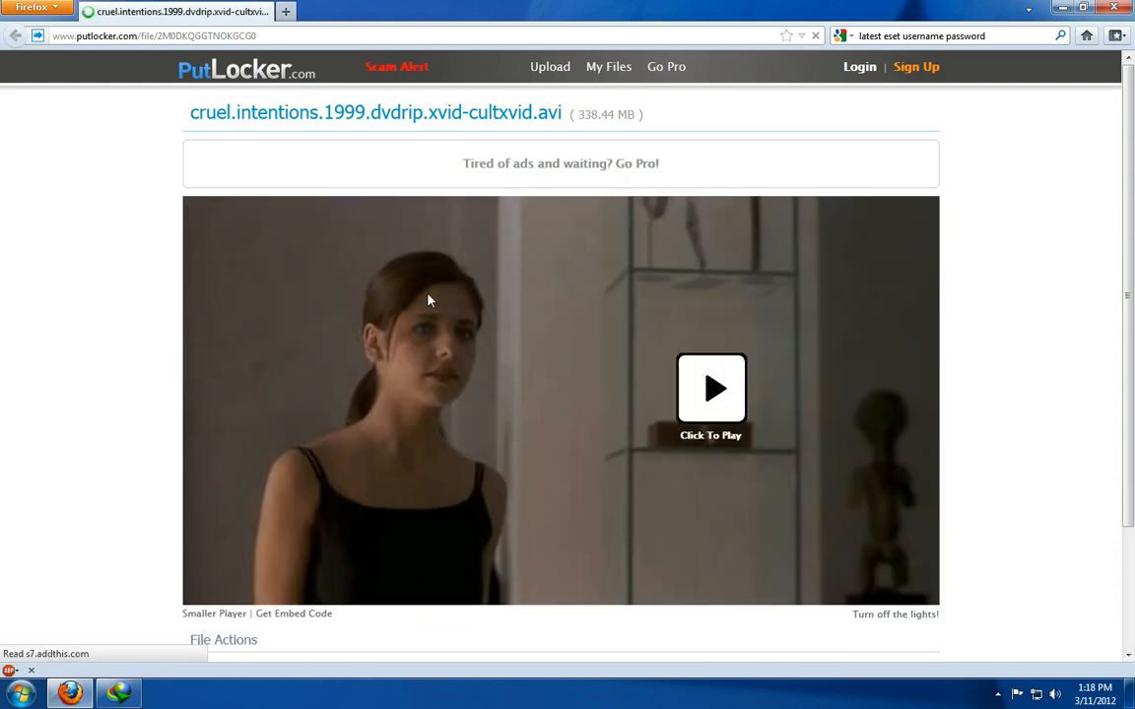
{"action": "mouse_move", "coordinate": [711, 413]}
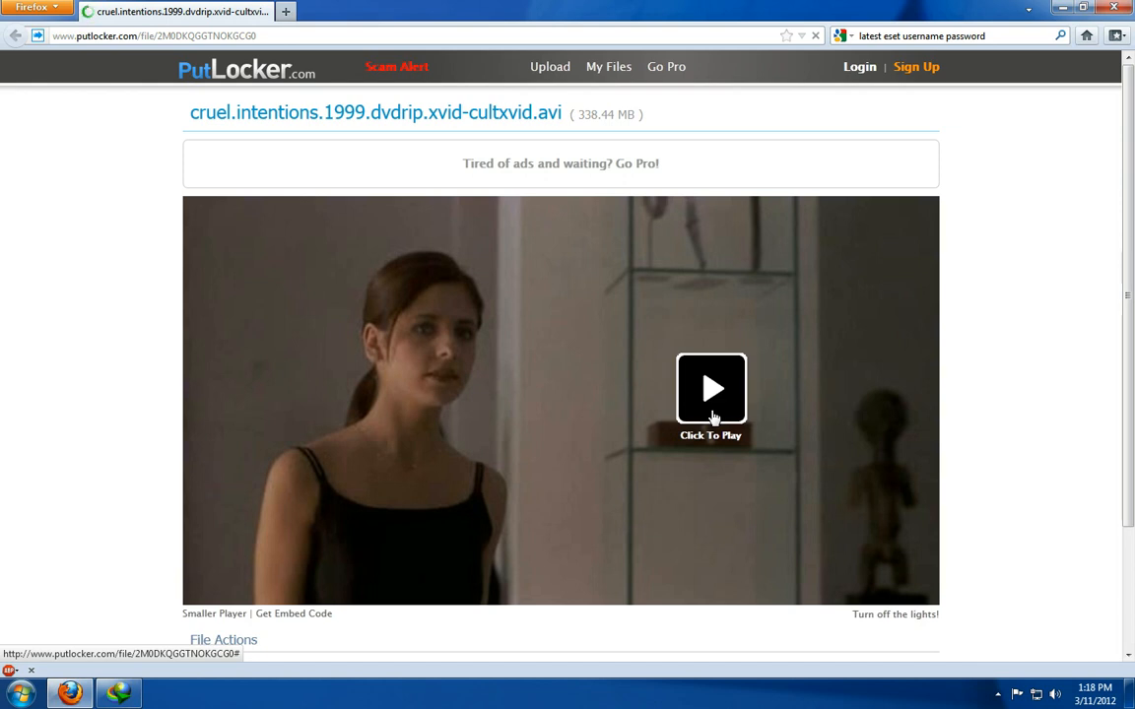
{"action": "left_click", "coordinate": [711, 389]}
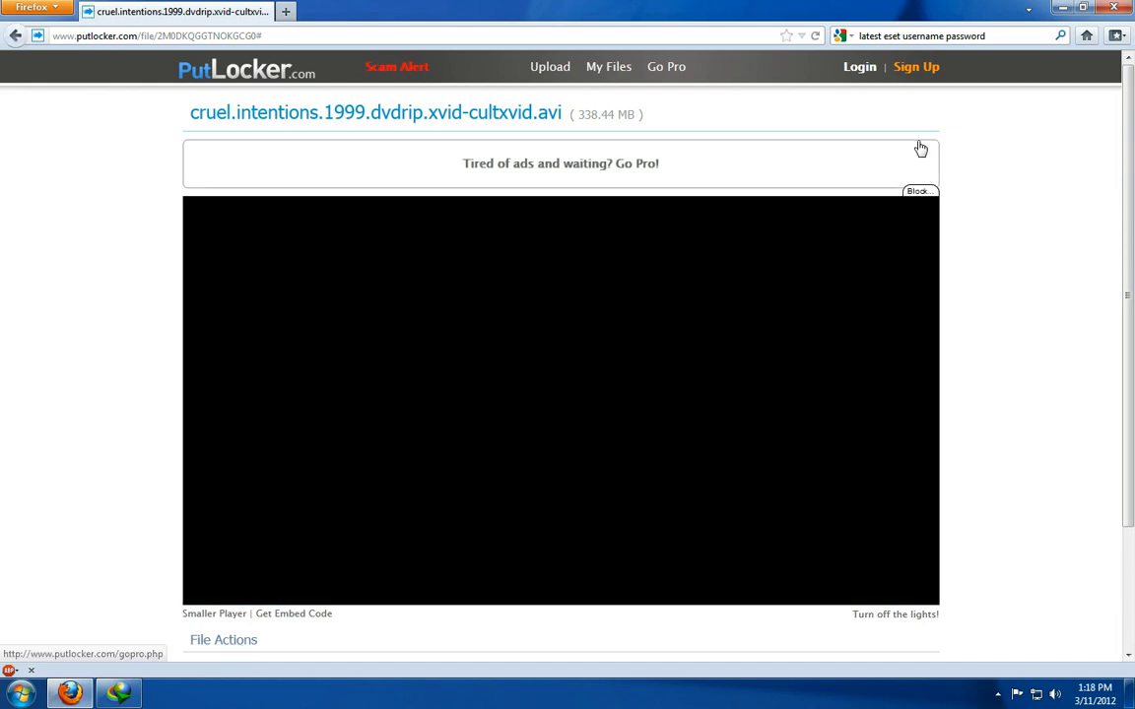
{"action": "mouse_move", "coordinate": [880, 192]}
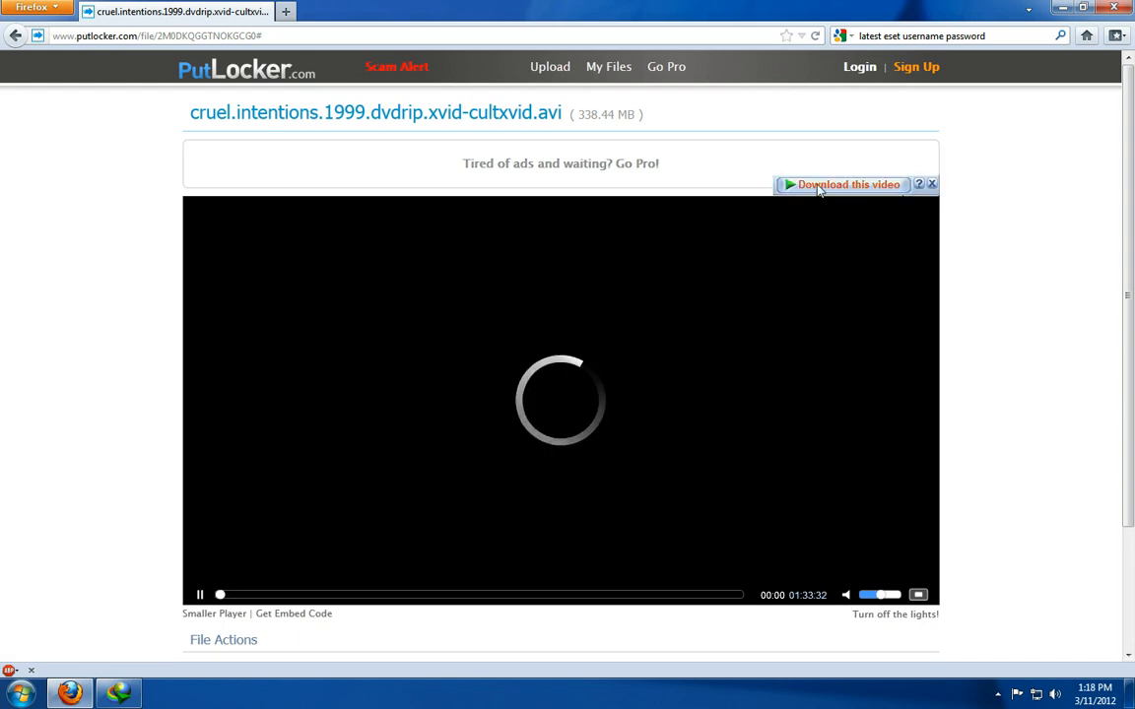
- Capture the playing film with IDM's download bar and select its fresh direct link
{"action": "left_click", "coordinate": [842, 184]}
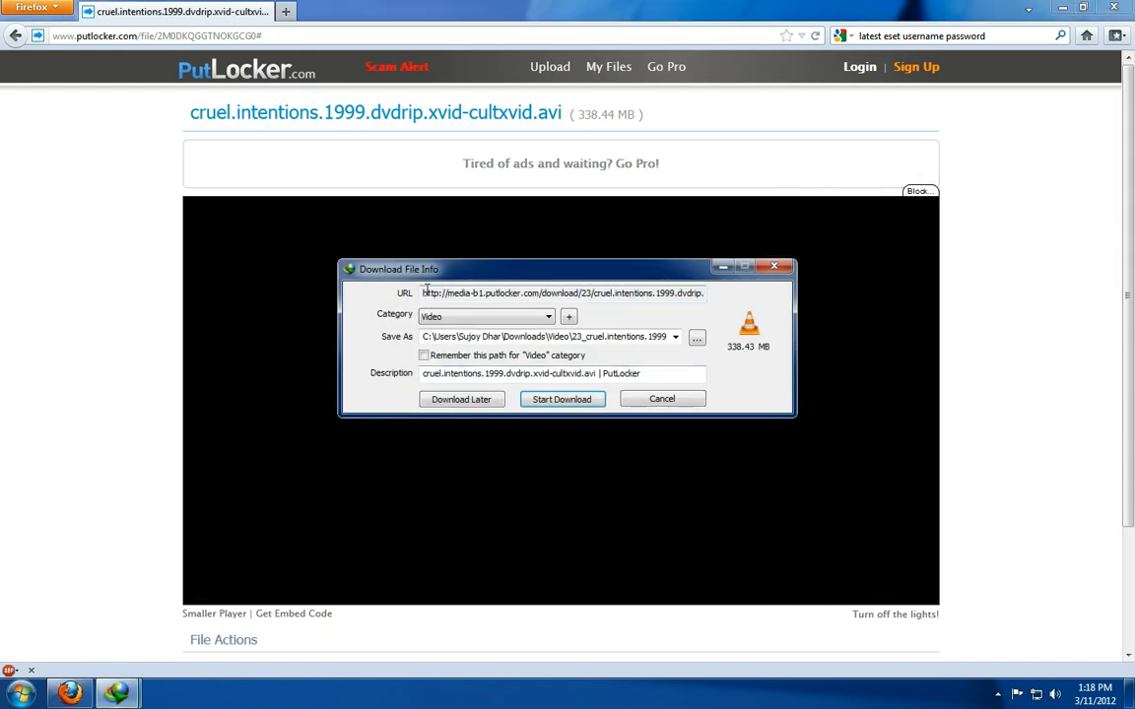
{"action": "triple_click", "coordinate": [562, 292]}
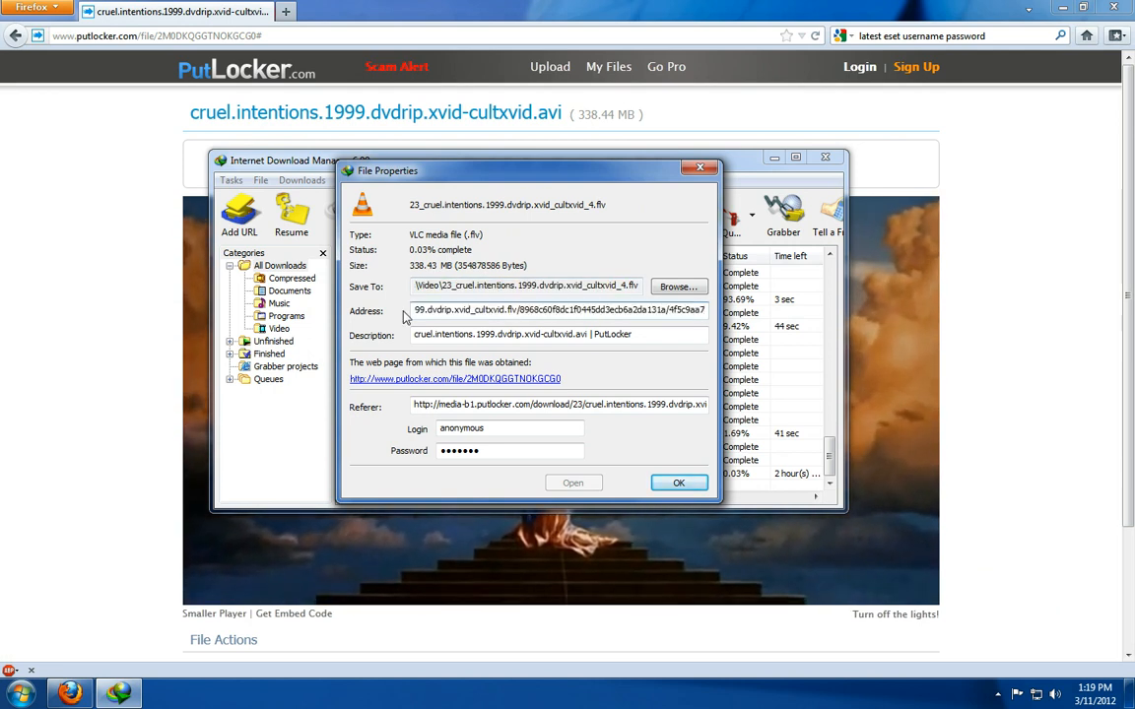
- Confirm the fresh PutLocker link as the stalled .flv download's address
{"action": "left_click", "coordinate": [679, 482]}
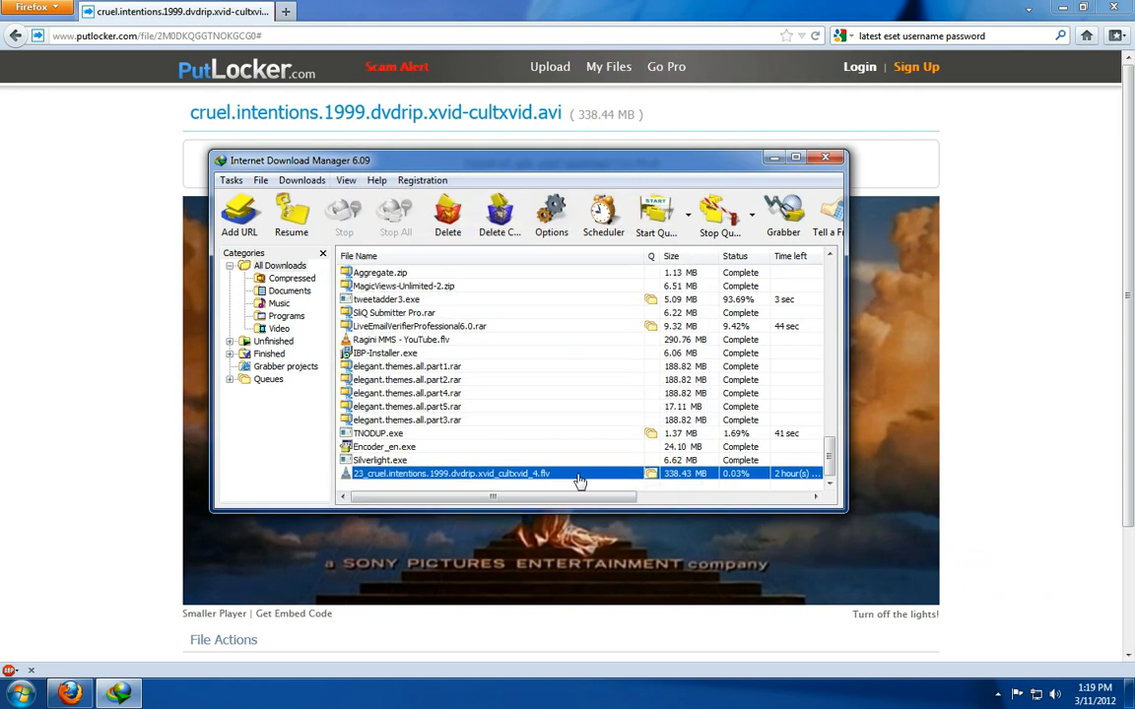